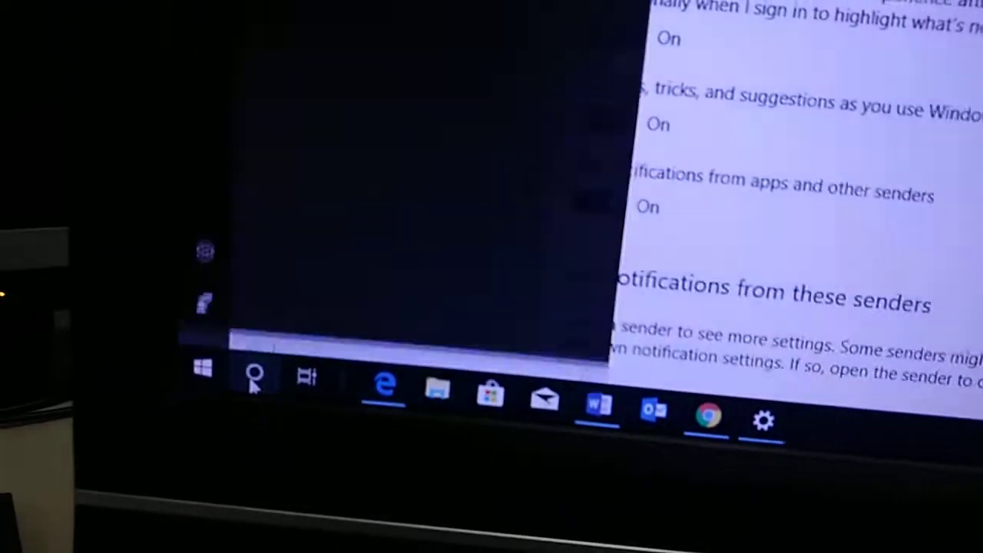
- Search from the taskbar and open the Notifications & actions settings page
{"action": "type", "text": "notepad"}
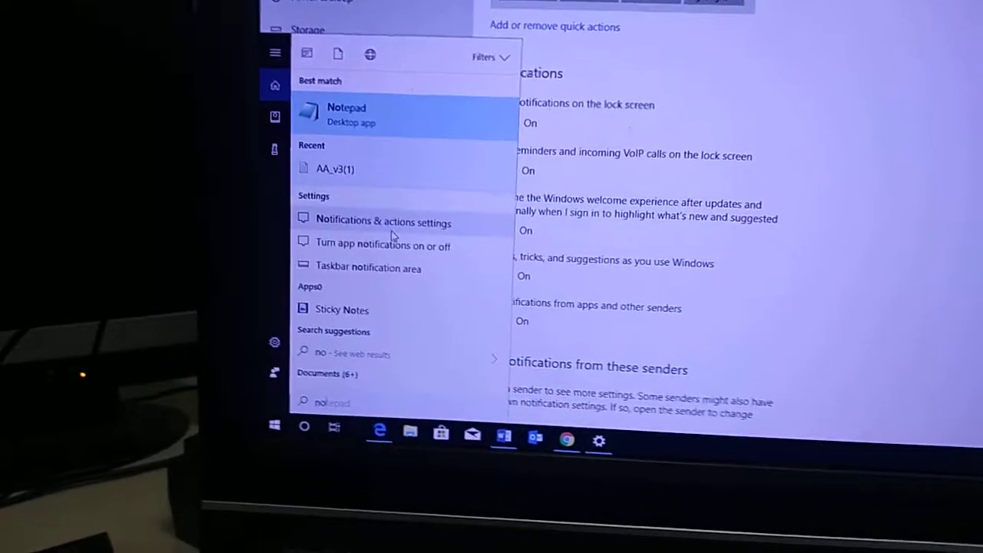
{"action": "left_click", "coordinate": [383, 222]}
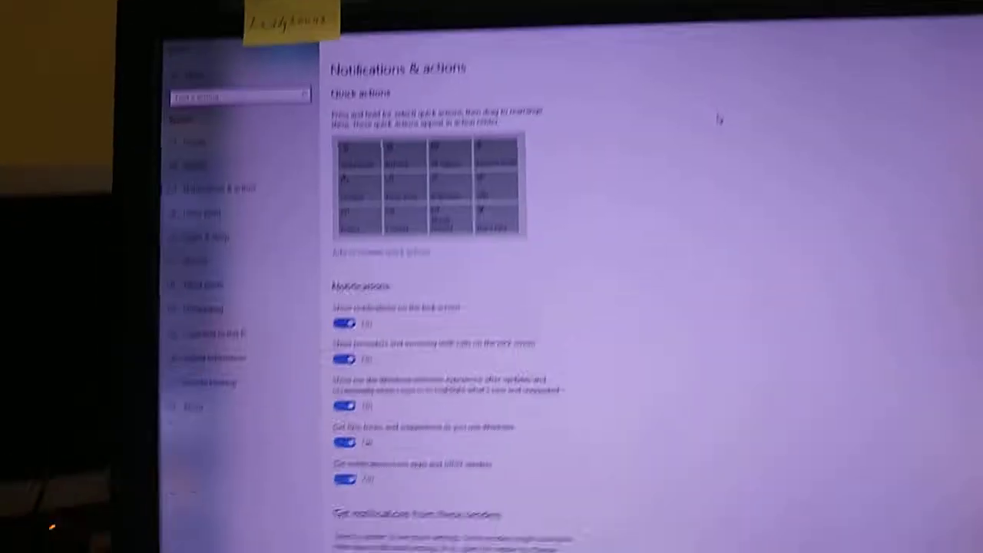
- Switch off notifications from apps and senders, tips and suggestions, and the Windows welcome experience
{"action": "scroll", "scroll_direction": "down", "scroll_amount": 3}
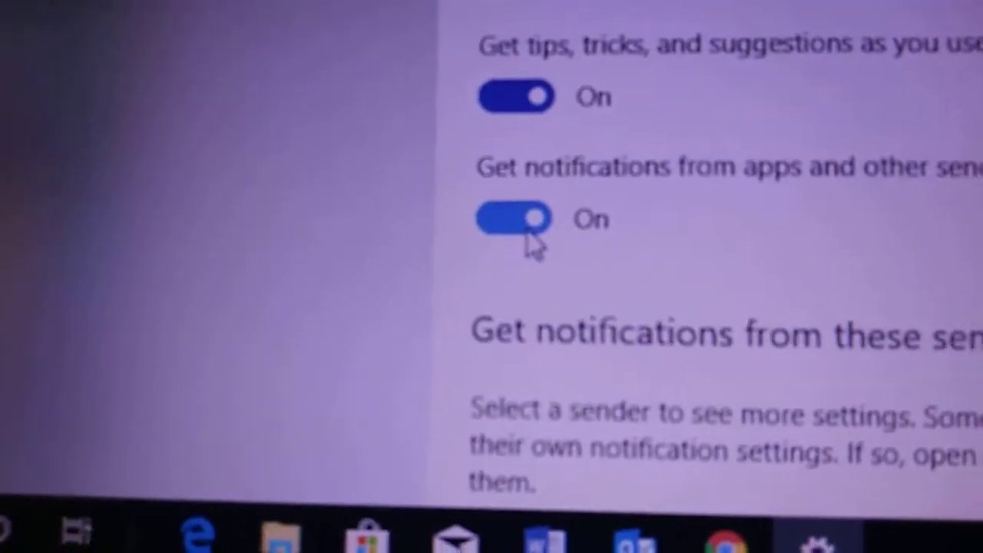
{"action": "left_click", "coordinate": [513, 220]}
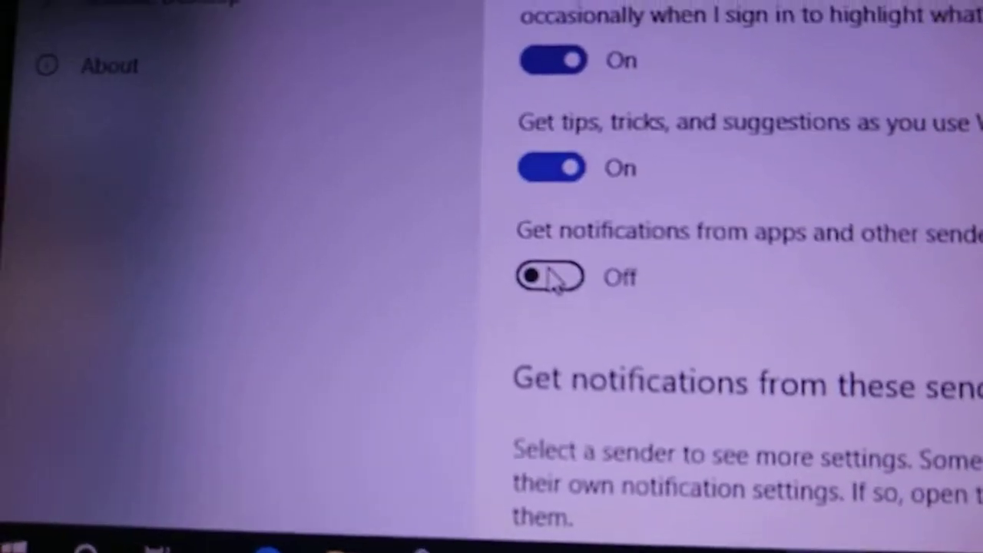
{"action": "scroll", "scroll_direction": "up", "scroll_amount": 3}
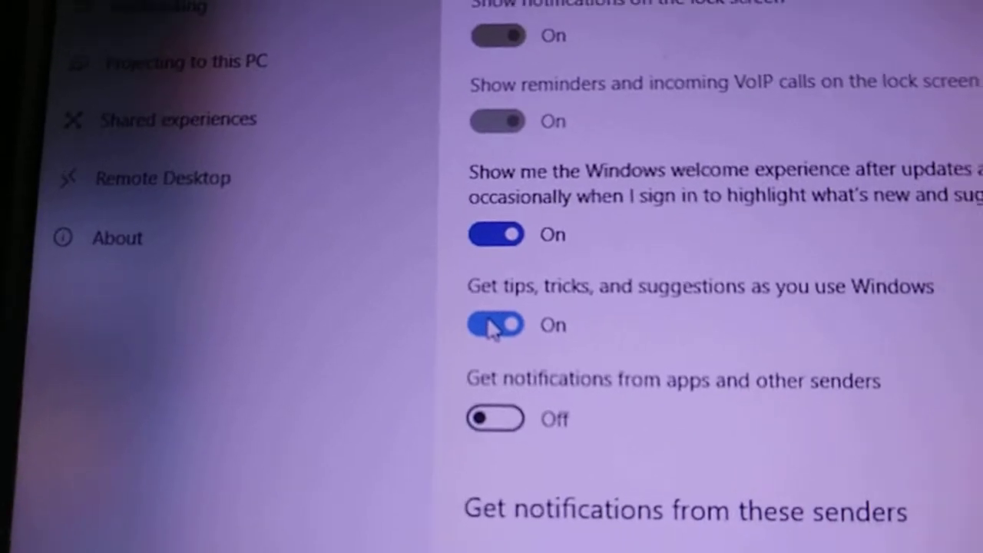
{"action": "left_click", "coordinate": [495, 325]}
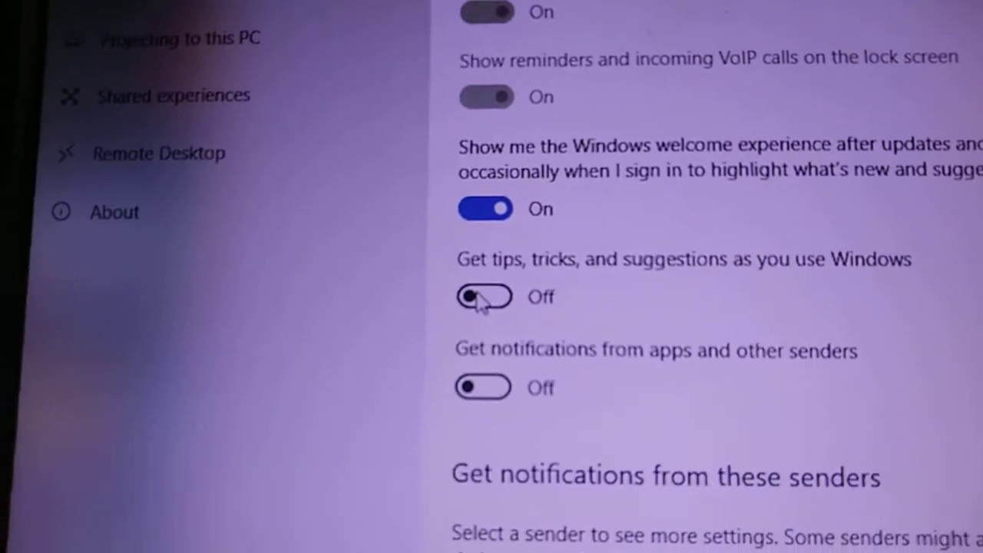
{"action": "scroll", "scroll_direction": "up", "scroll_amount": 3}
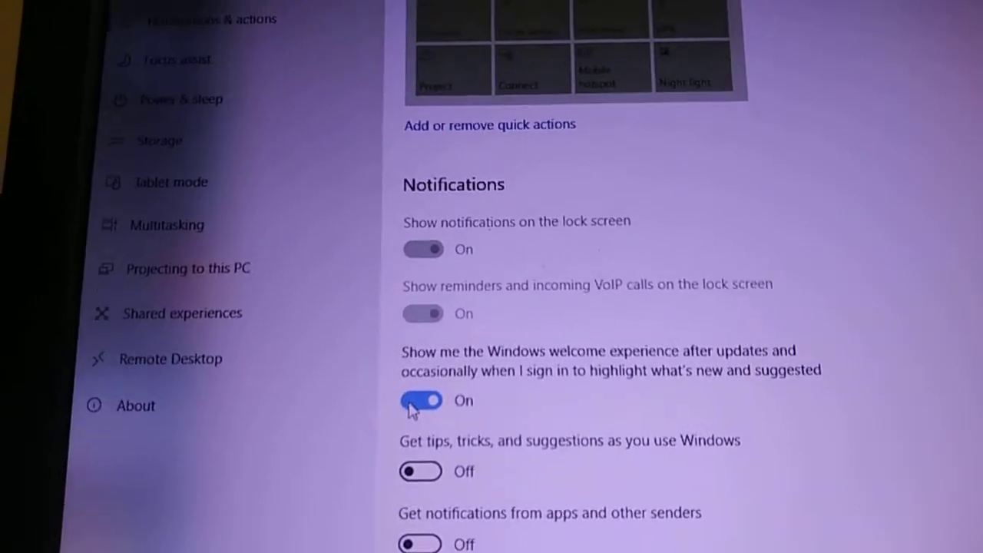
{"action": "left_click", "coordinate": [421, 401]}
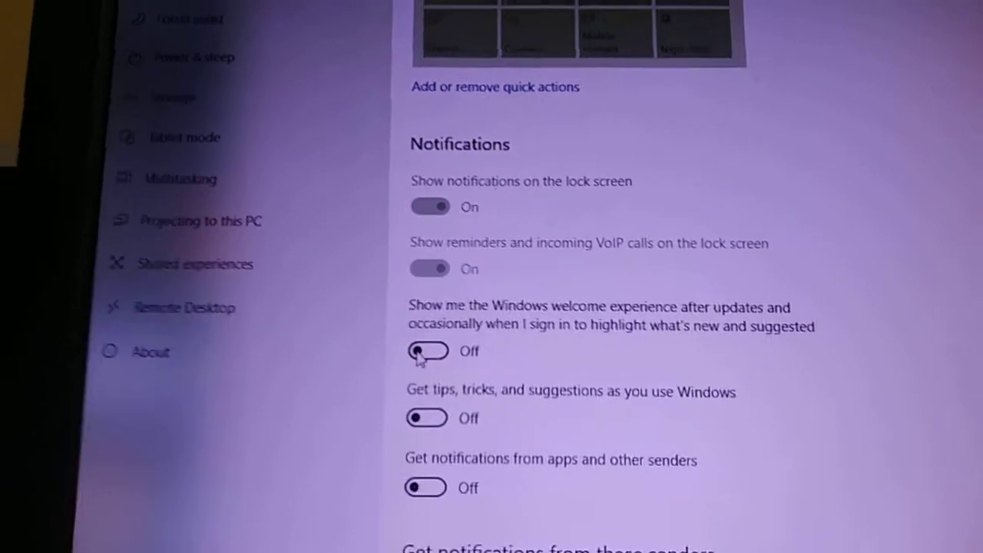
{"action": "scroll", "scroll_direction": "down", "scroll_amount": 3}
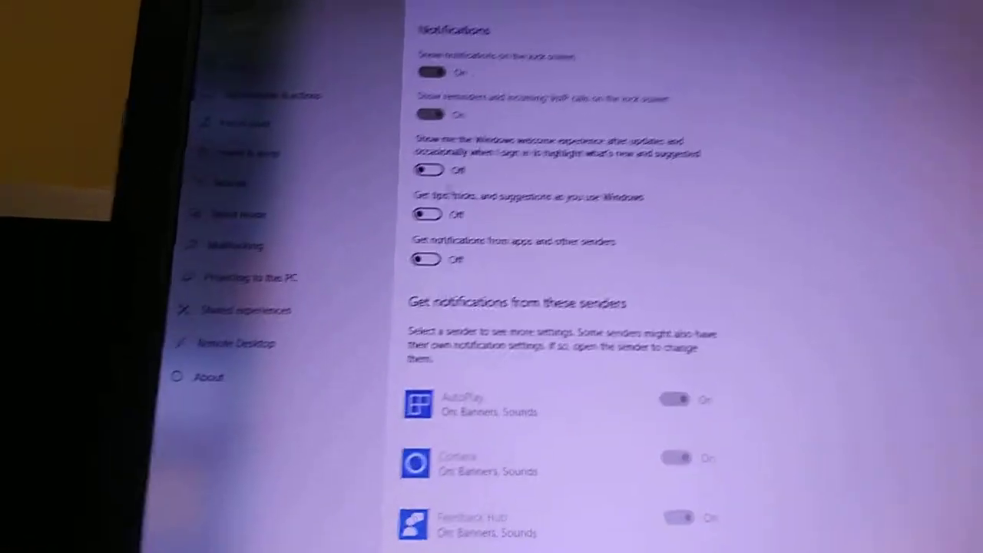
{"action": "scroll", "scroll_direction": "down", "scroll_amount": 3}
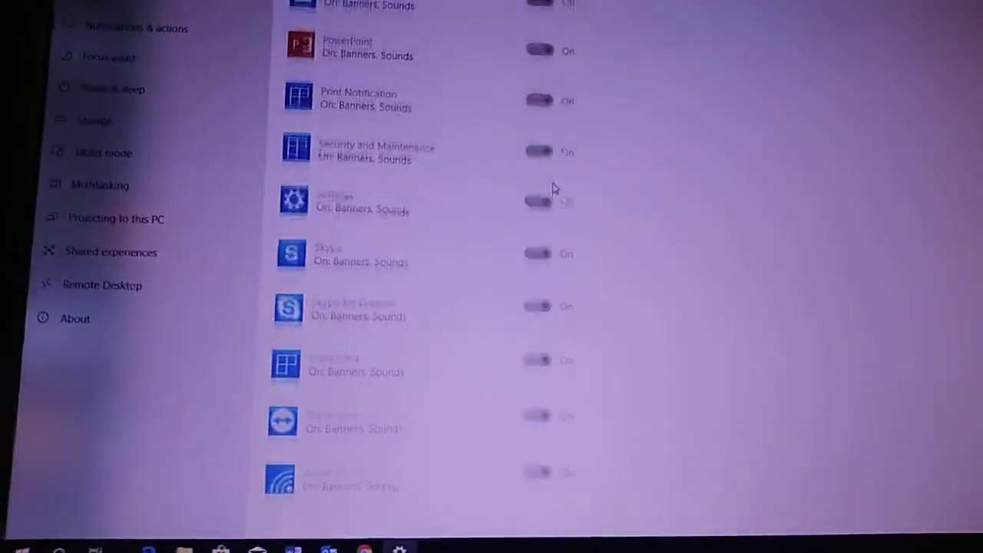
- Scroll through the notification senders list to review it
{"action": "scroll", "scroll_direction": "down", "scroll_amount": 3}
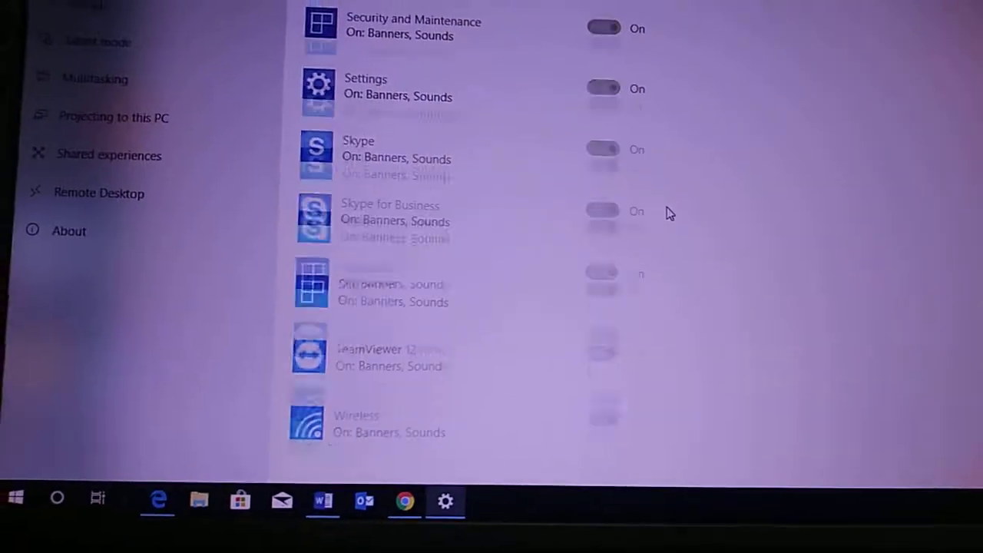
{"action": "scroll", "scroll_direction": "up", "scroll_amount": 3}
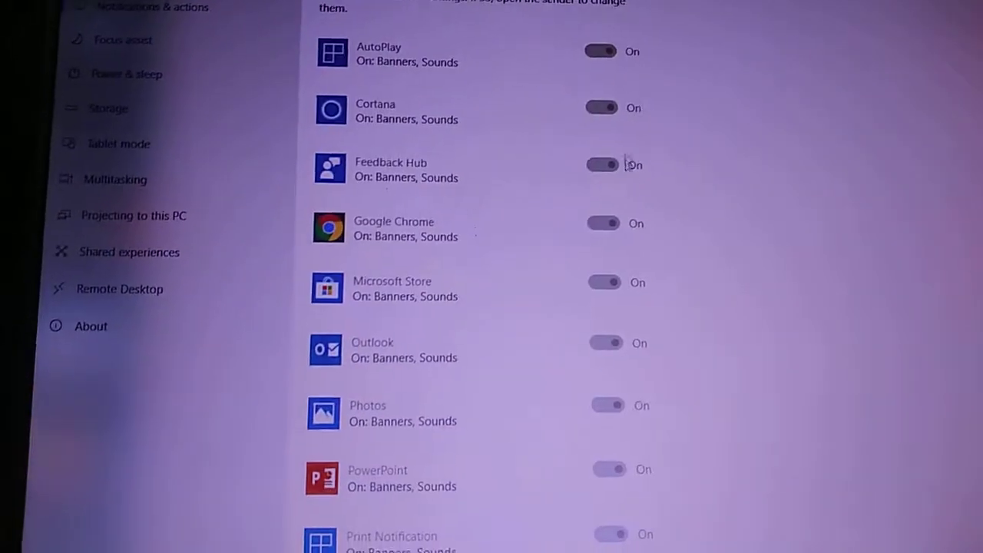
{"action": "scroll", "scroll_direction": "up", "scroll_amount": 3}
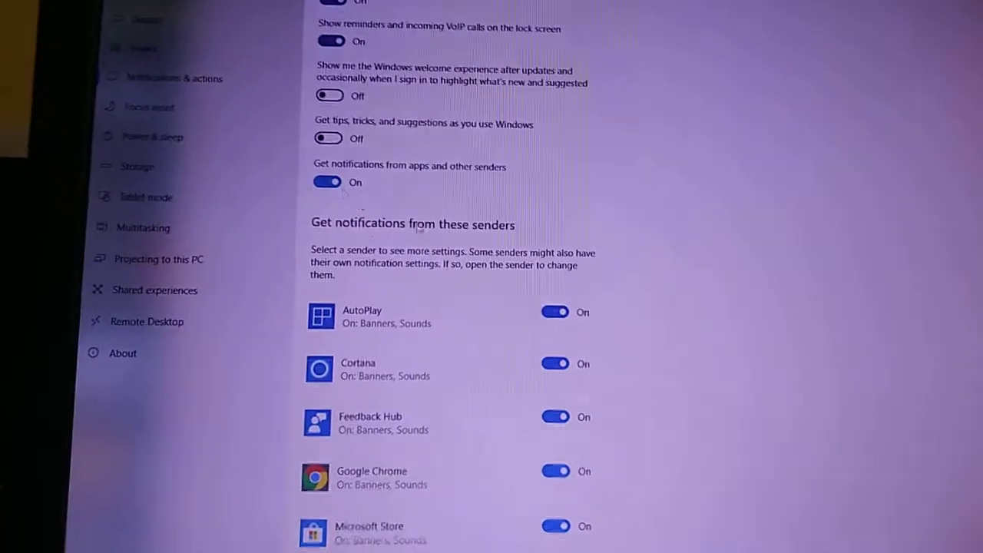
- Turn off Microsoft Store, Photos, PowerPoint and Skype notifications, keeping Security and Maintenance on
{"action": "scroll", "scroll_direction": "down", "scroll_amount": 3}
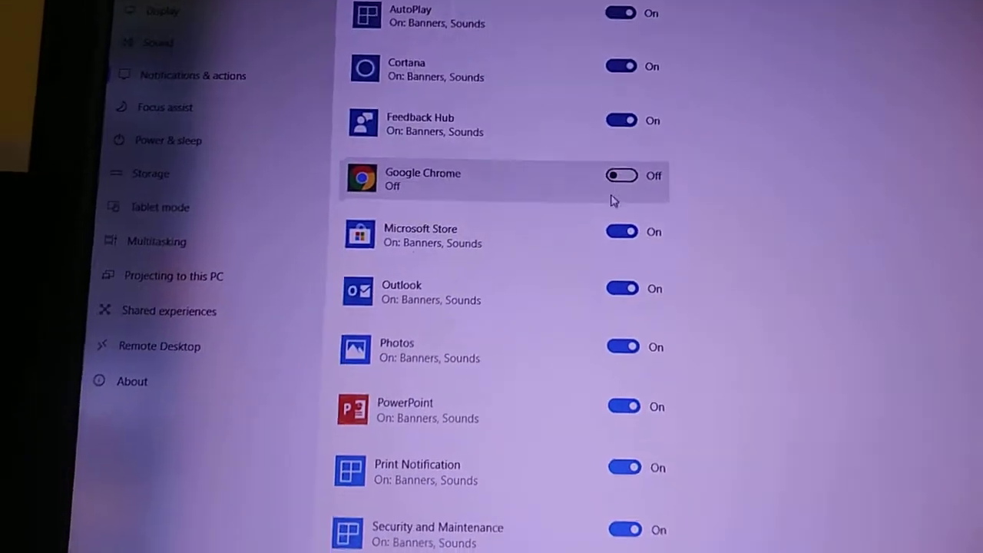
{"action": "left_click", "coordinate": [622, 231]}
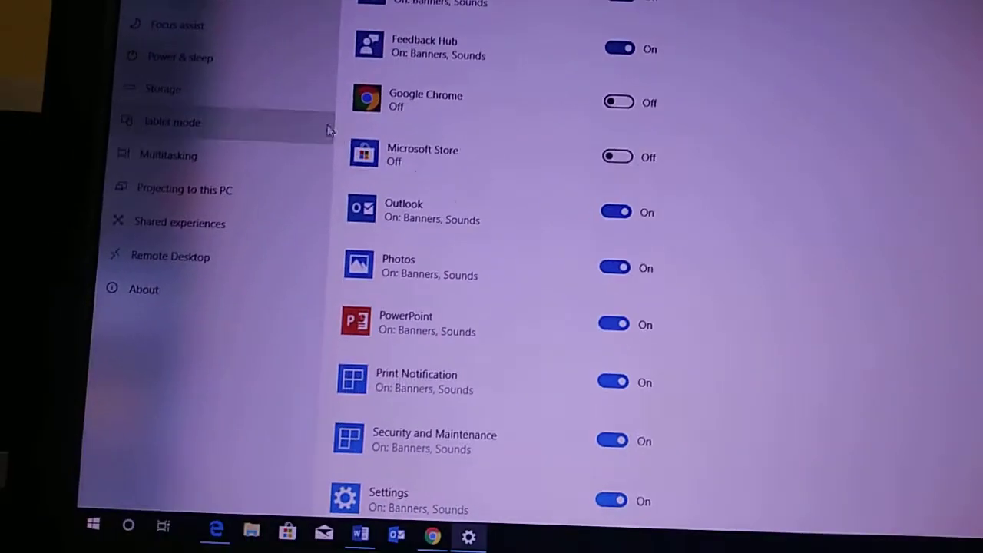
{"action": "left_click", "coordinate": [615, 267]}
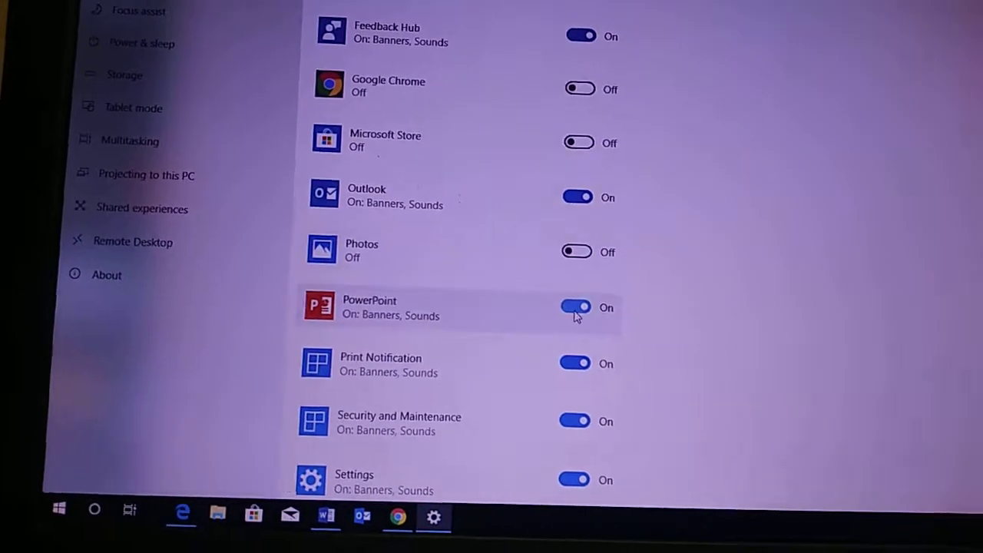
{"action": "left_click", "coordinate": [576, 307]}
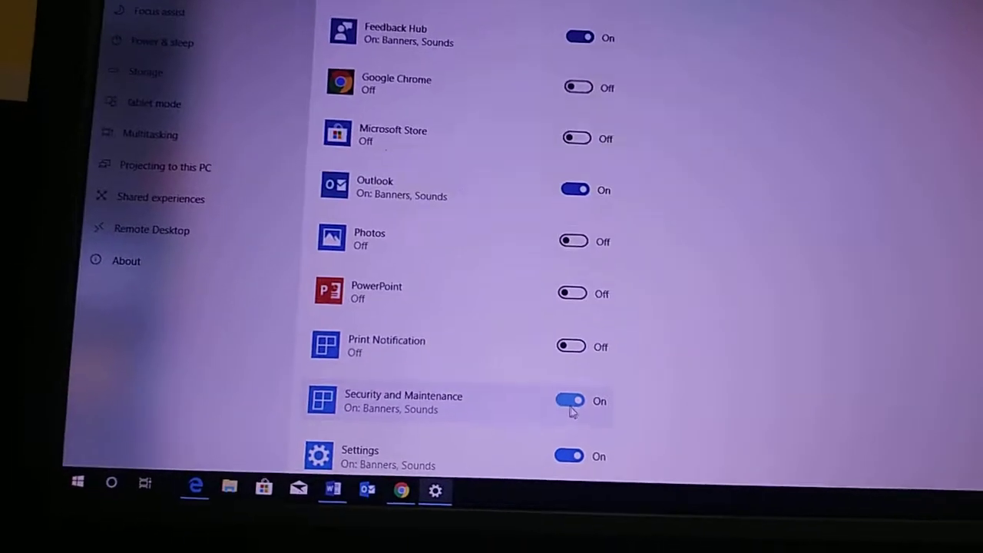
{"action": "left_click", "coordinate": [572, 401]}
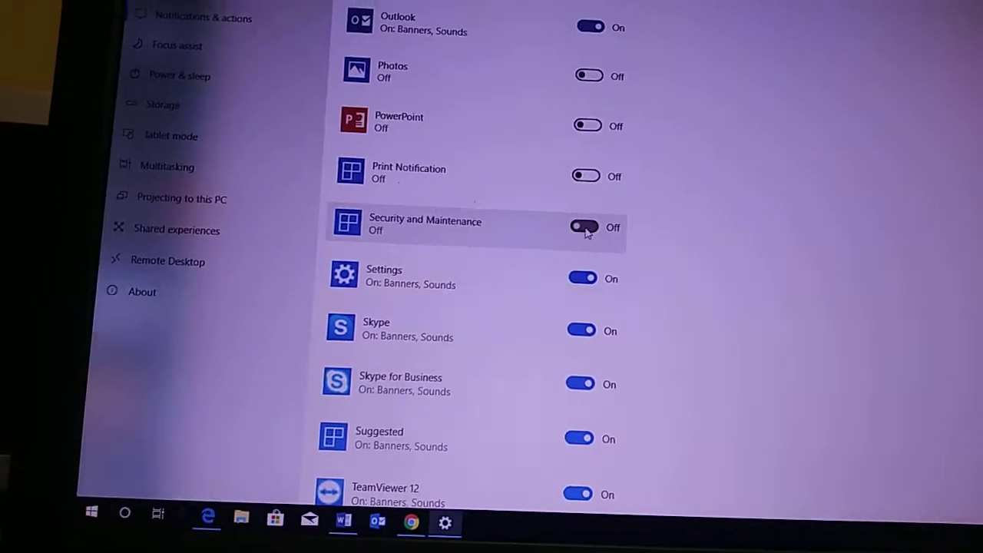
{"action": "left_click", "coordinate": [585, 227]}
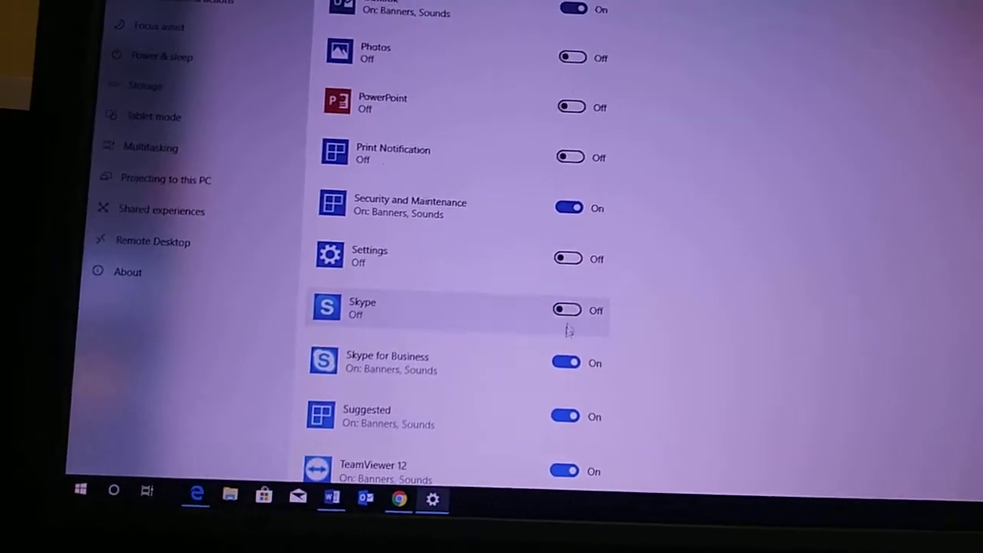
{"action": "left_click", "coordinate": [567, 363]}
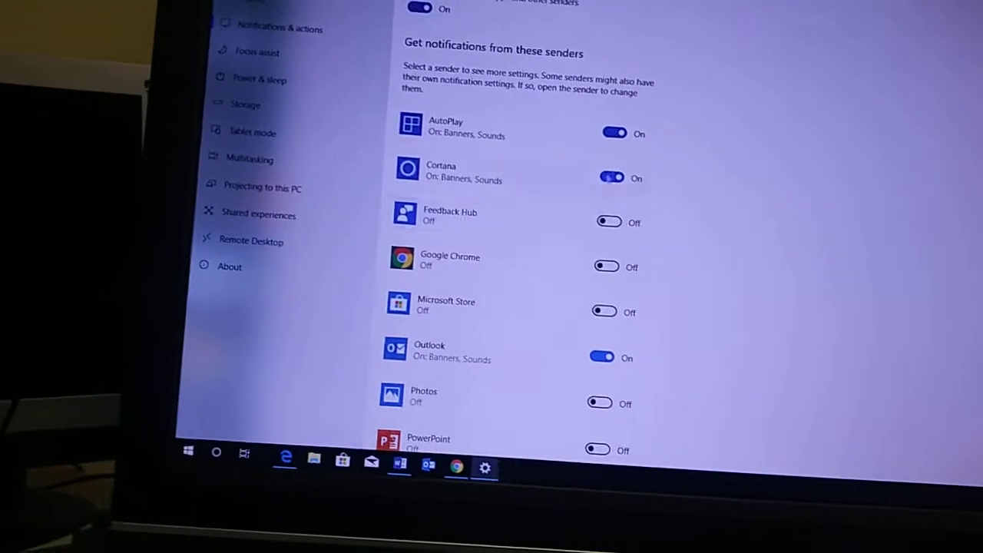
- Turn off Cortana notifications and scroll through the senders list to verify it
{"action": "left_click", "coordinate": [612, 177]}
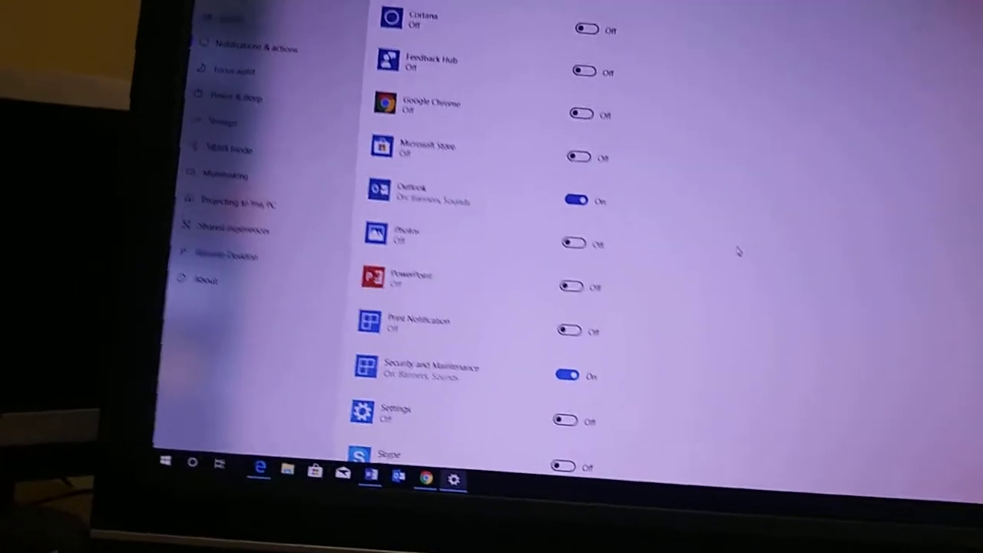
{"action": "scroll", "scroll_direction": "down", "scroll_amount": 3}
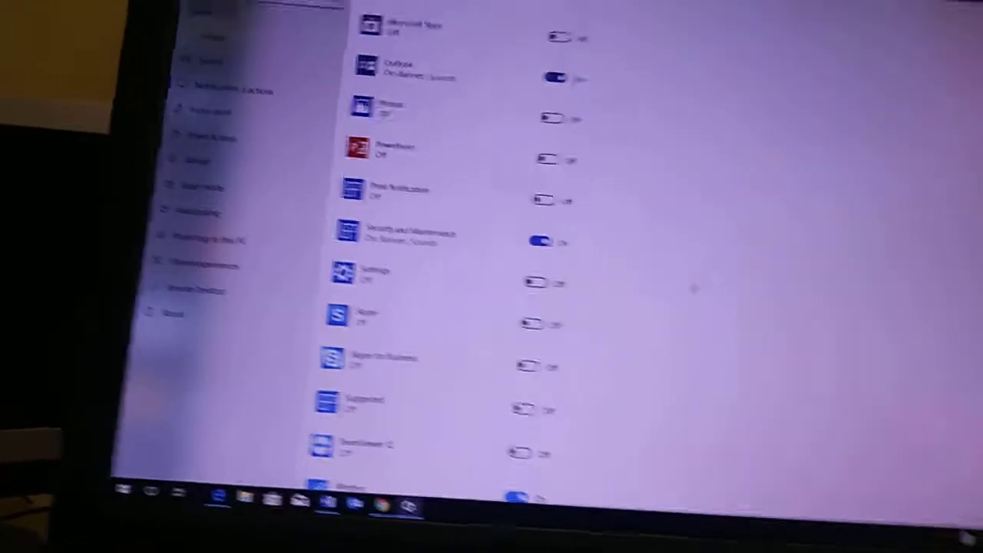
{"action": "scroll", "scroll_direction": "down", "scroll_amount": 3}
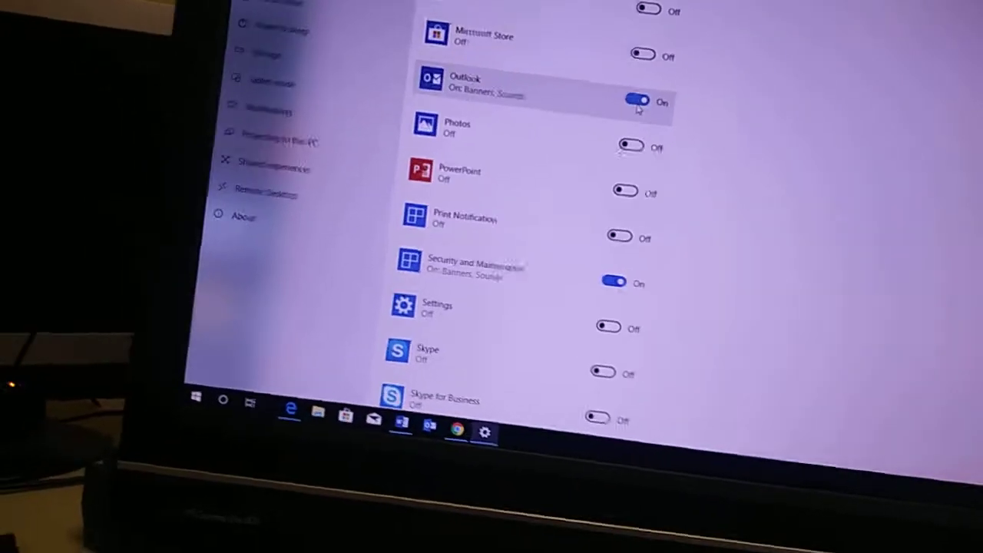
{"action": "scroll", "scroll_direction": "up", "scroll_amount": 3}
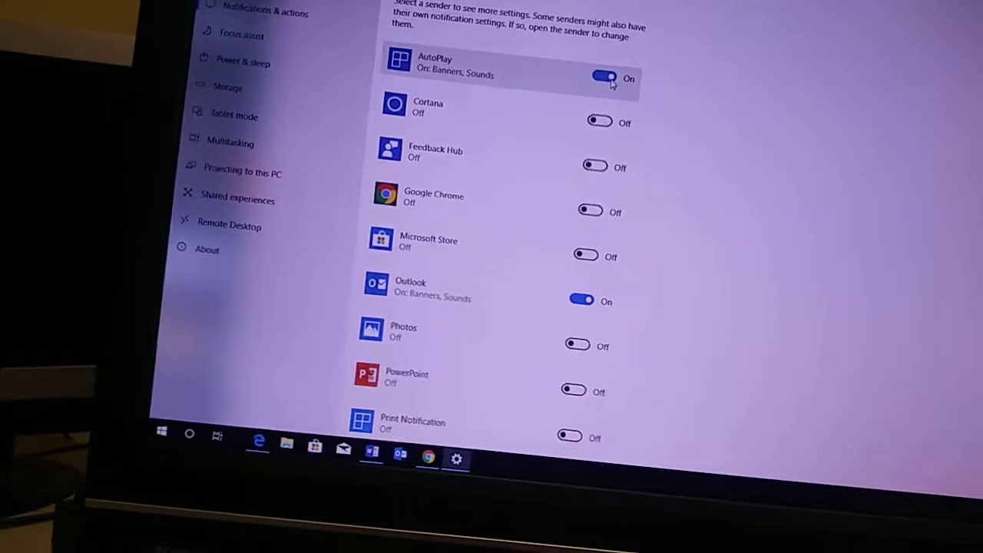
{"action": "scroll", "scroll_direction": "down", "scroll_amount": 3}
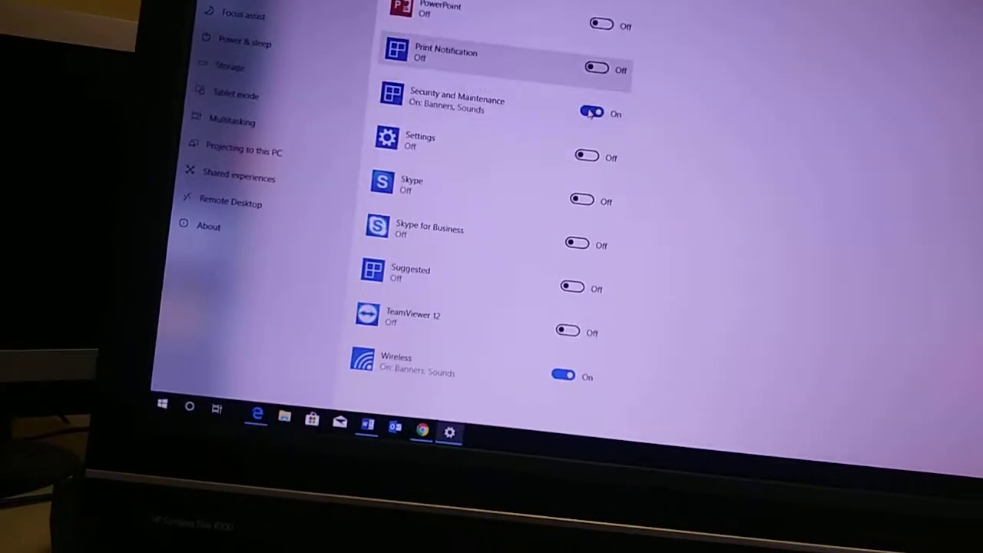